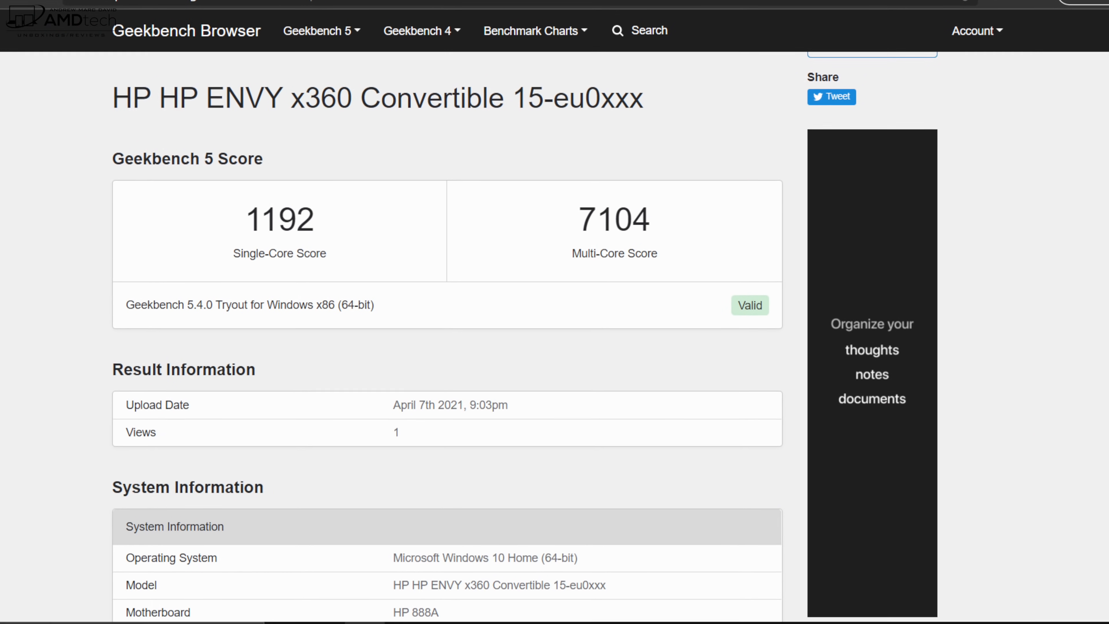
pyautogui.scroll(-3)
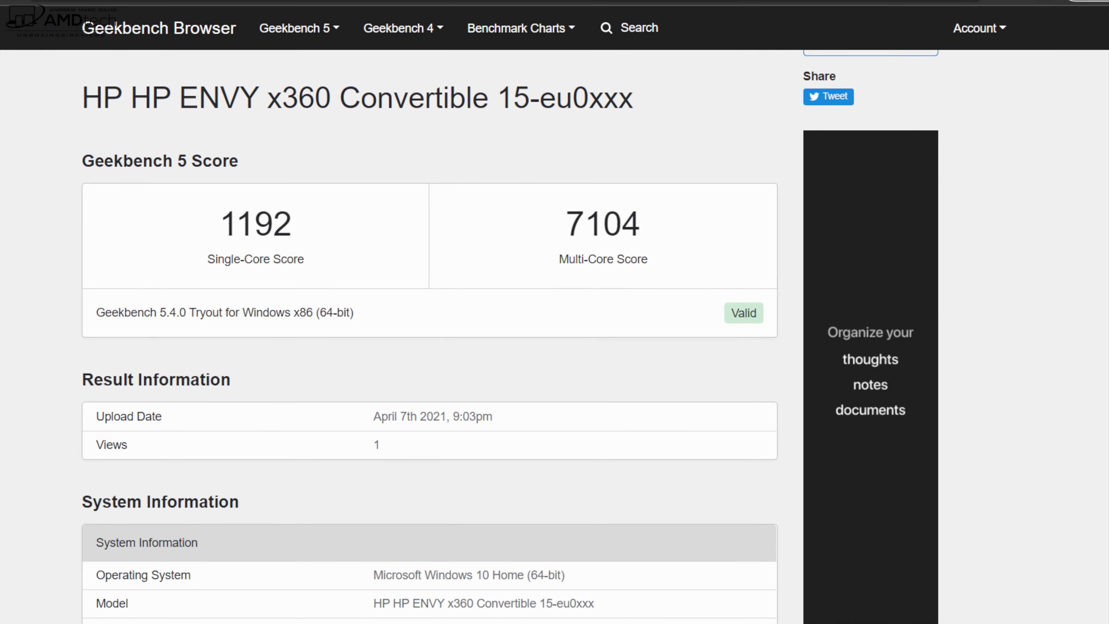